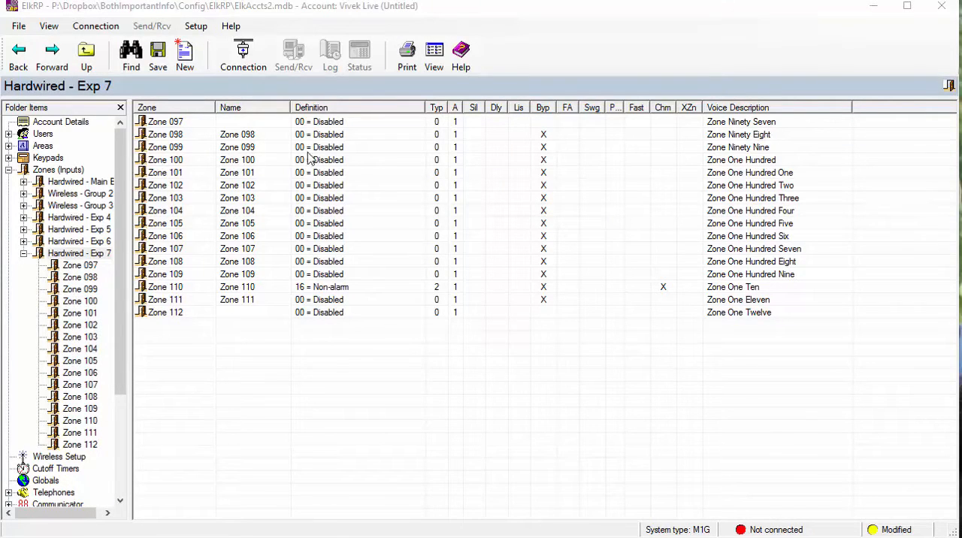
- Name zone 97 AtticSwitch with Definition 16 Non-alarm and Type 2 Normally Open
double_click(163, 120)
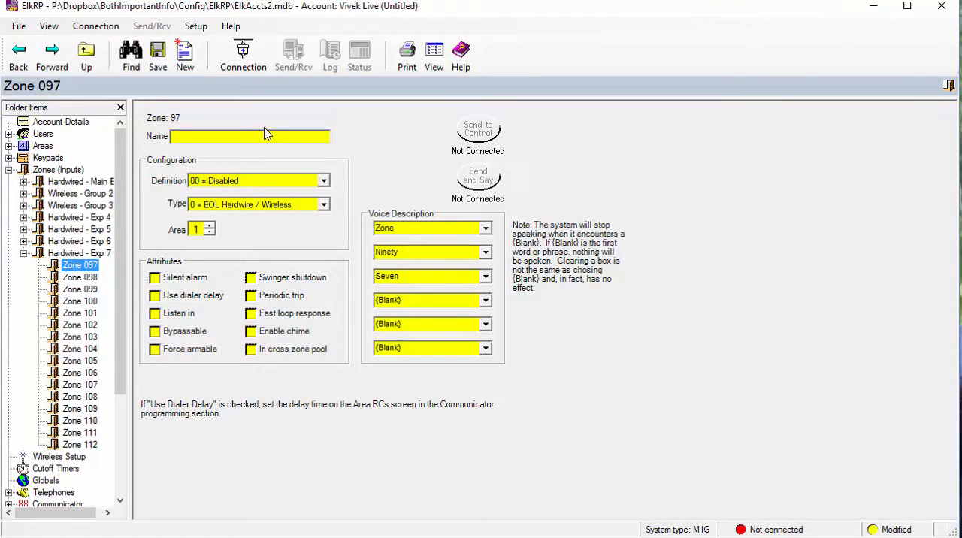
text(AtticSwitch)
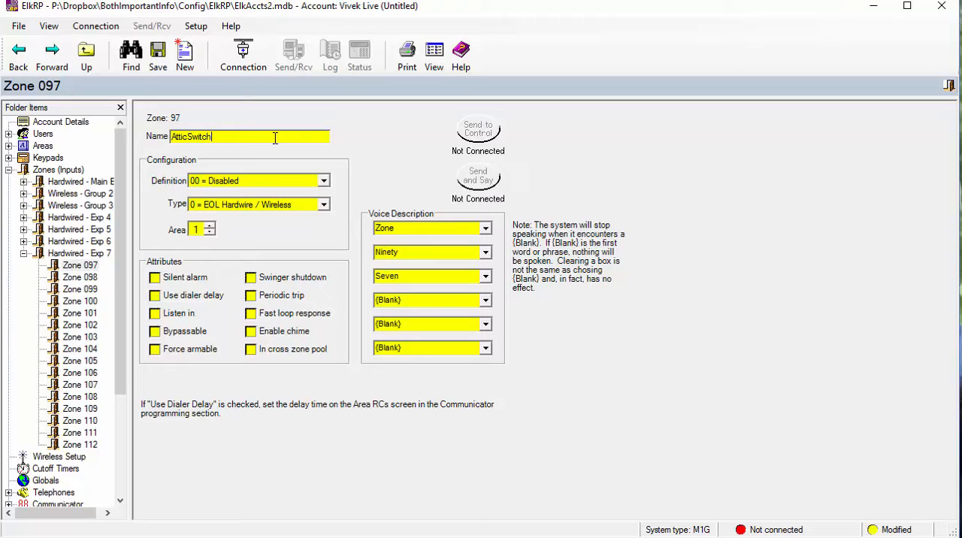
click(321, 181)
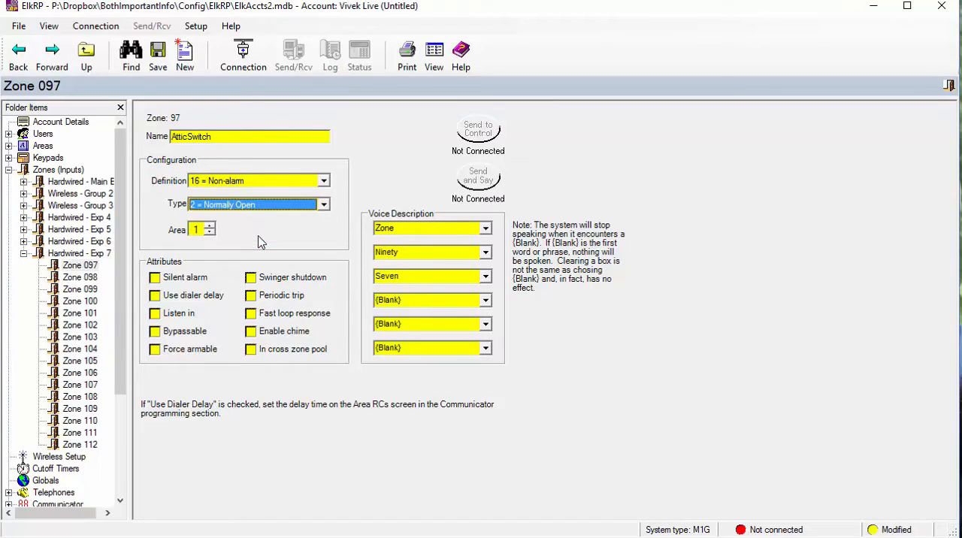
- Name zone 112 AtticMotion
right_click(73, 445)
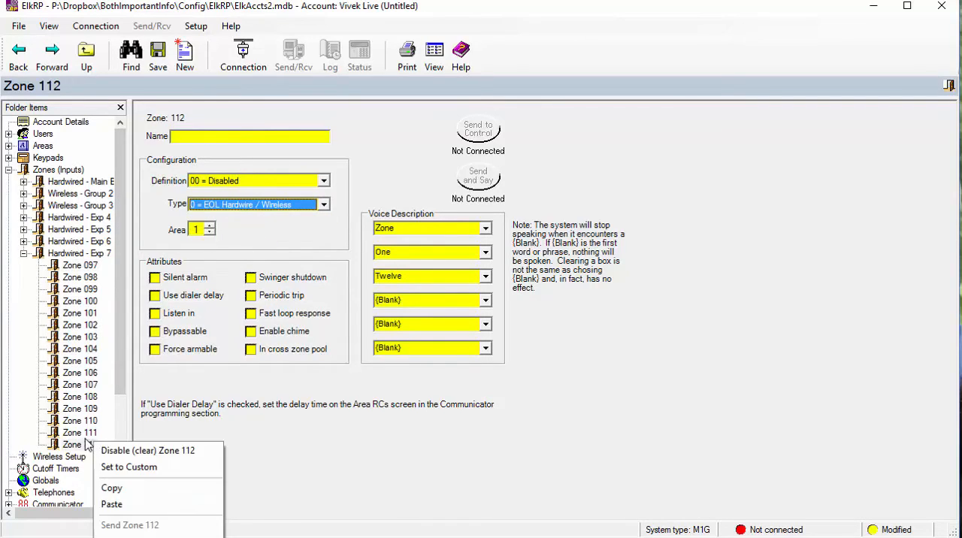
click(248, 137)
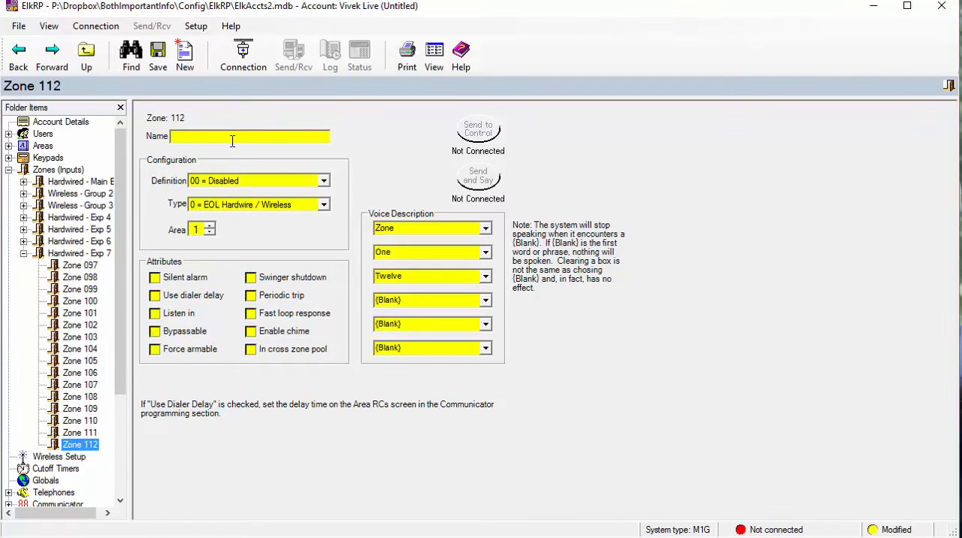
text(kA)
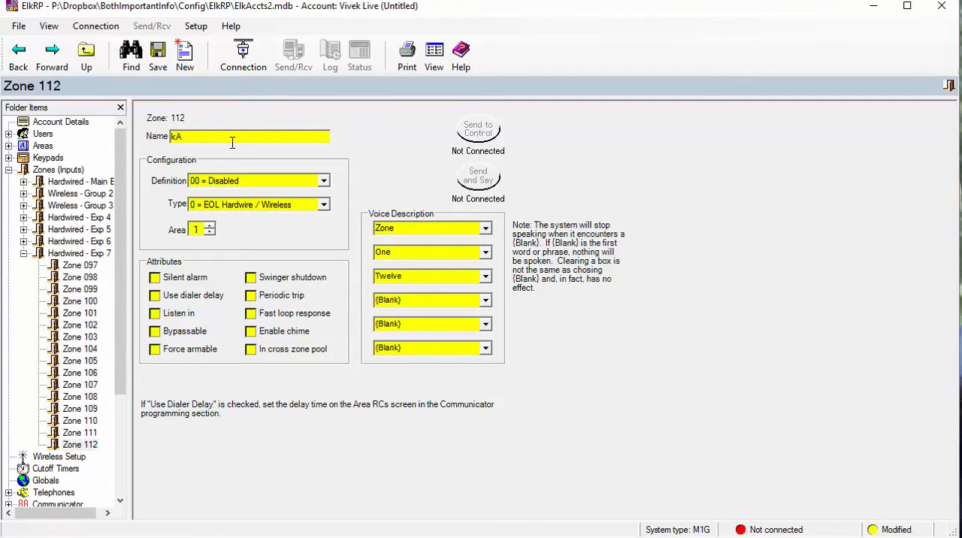
text(AtticMotion)
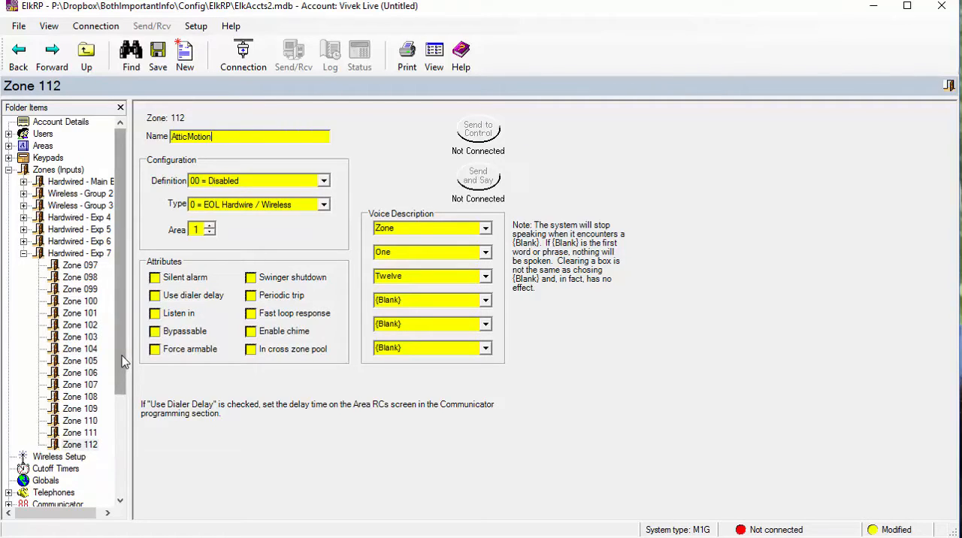
scroll(down, 3)
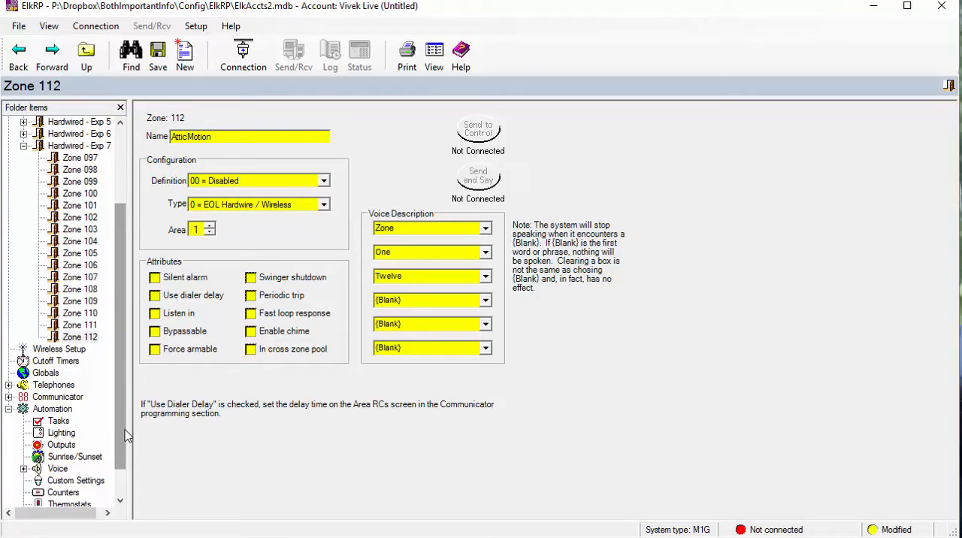
scroll(down, 3)
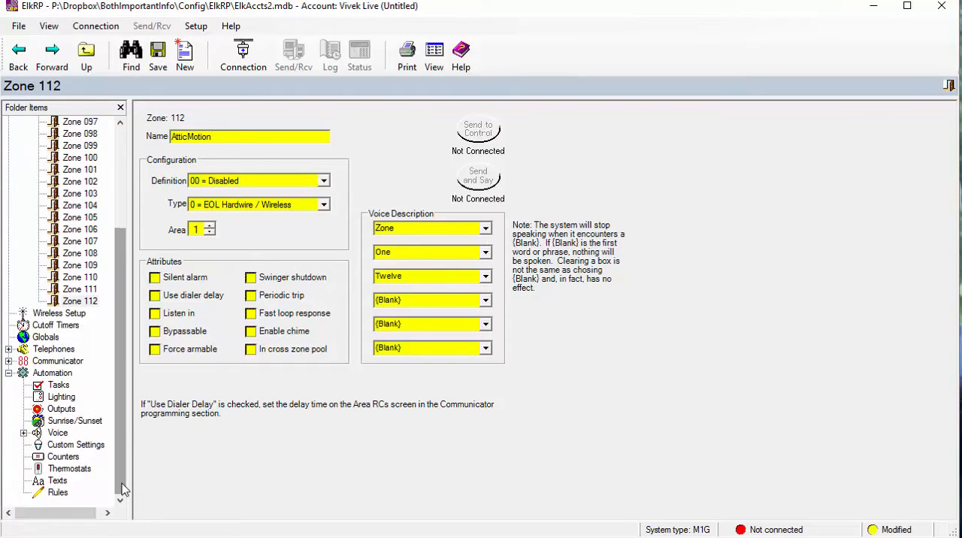
mouse_move(82, 526)
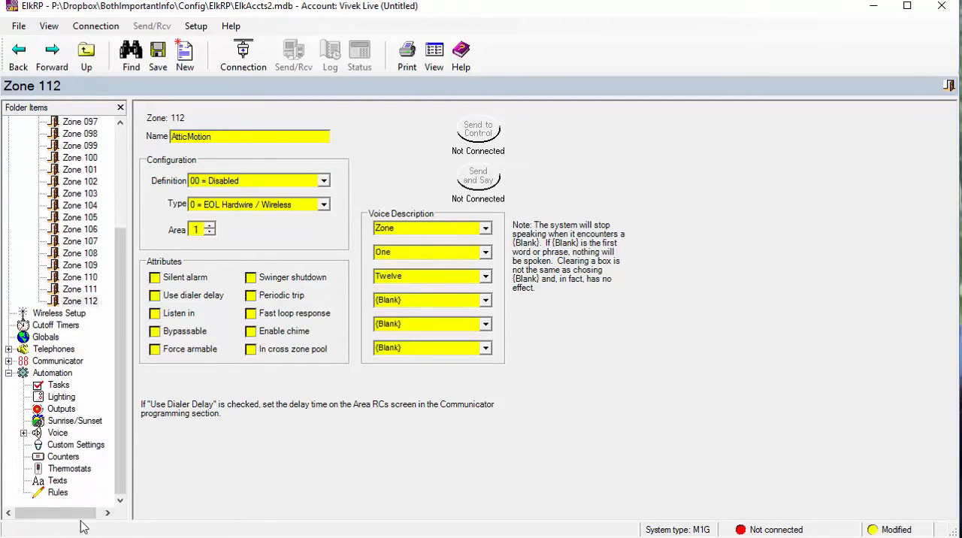
click(56, 490)
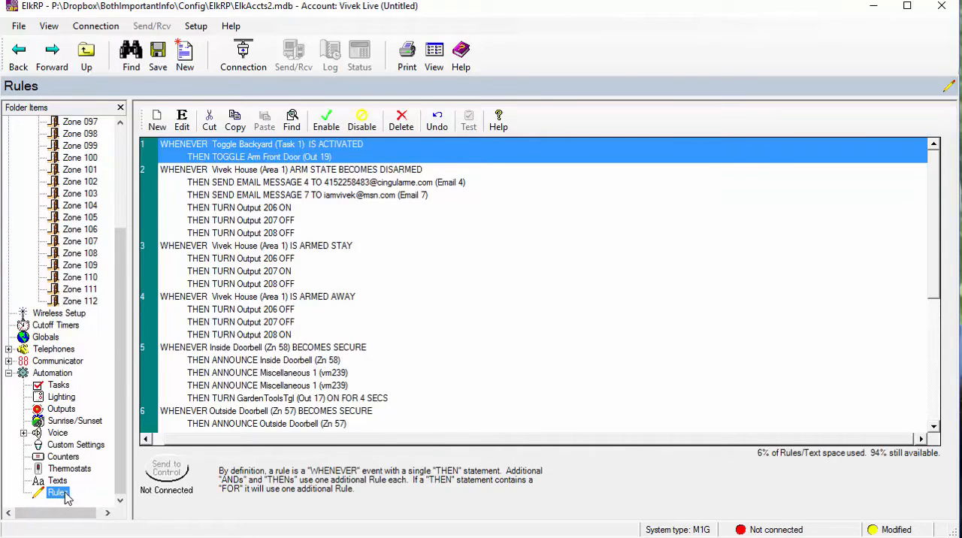
- Review rules 14-16: AtticLightSw not-secure and secure toggles and AtticMotion turning output 120 on
click(54, 500)
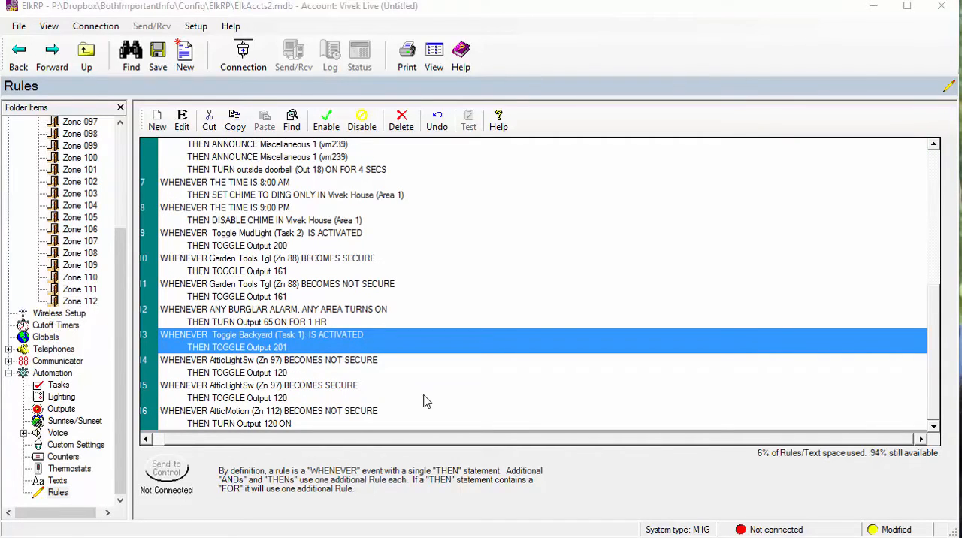
mouse_move(218, 373)
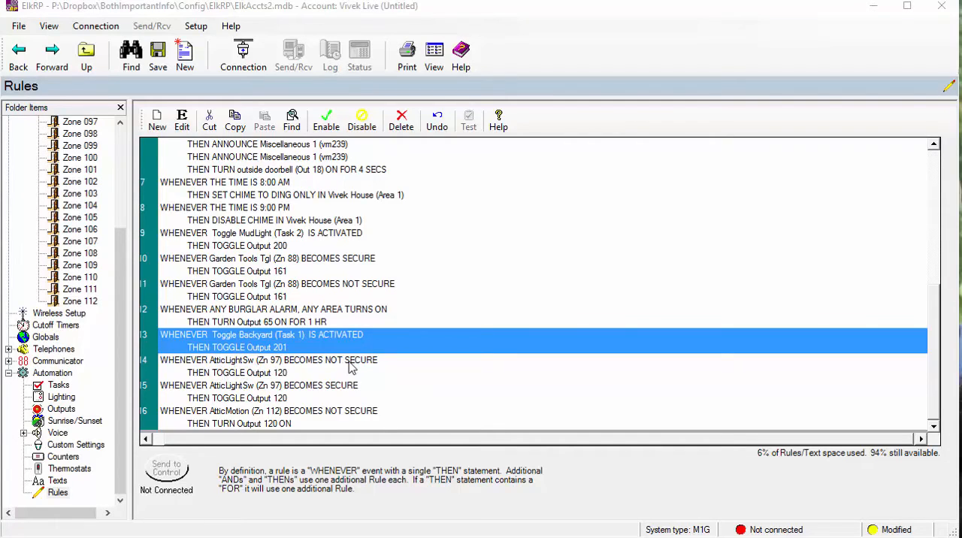
mouse_move(287, 385)
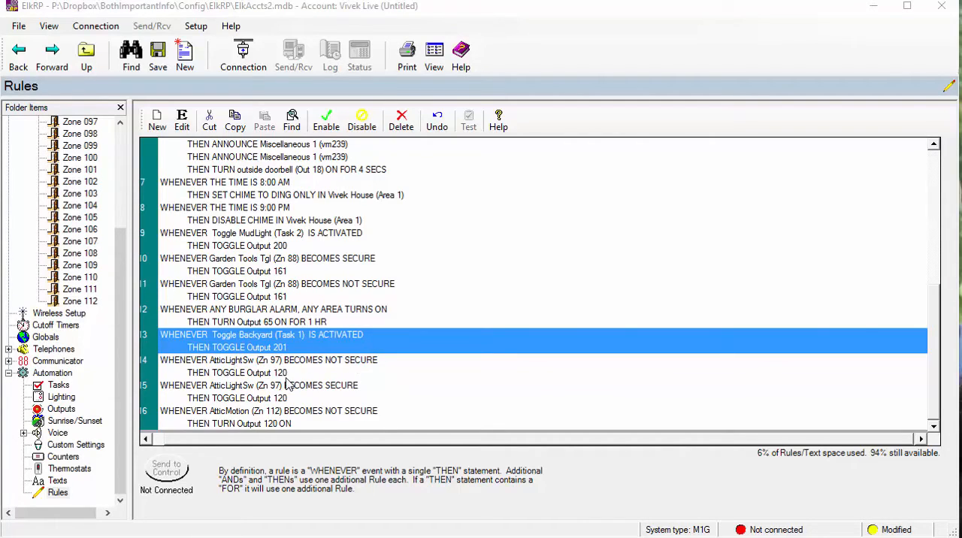
mouse_move(284, 403)
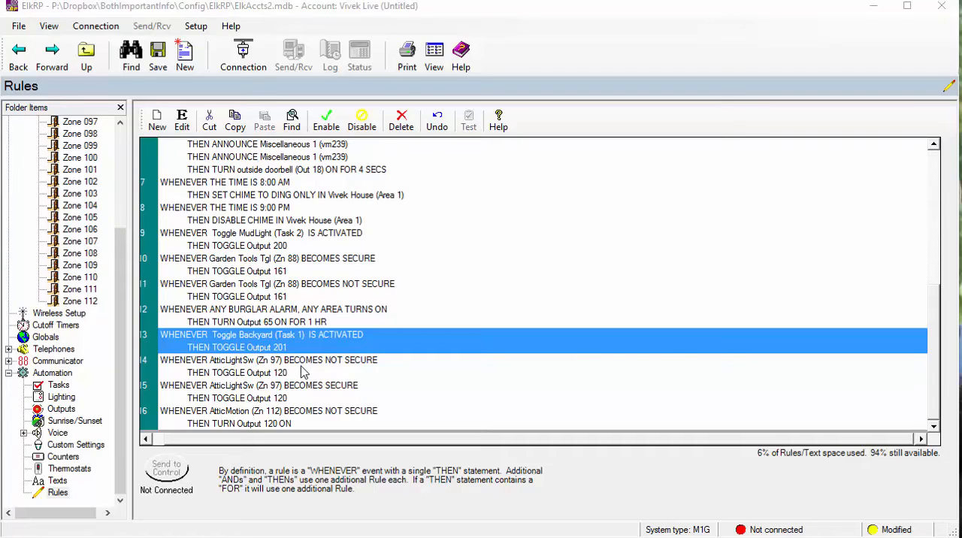
click(300, 359)
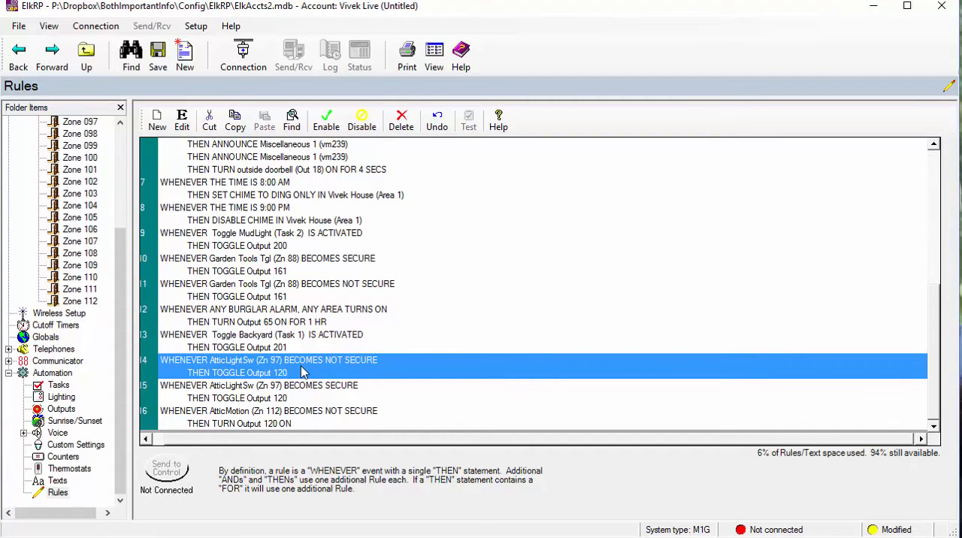
click(286, 385)
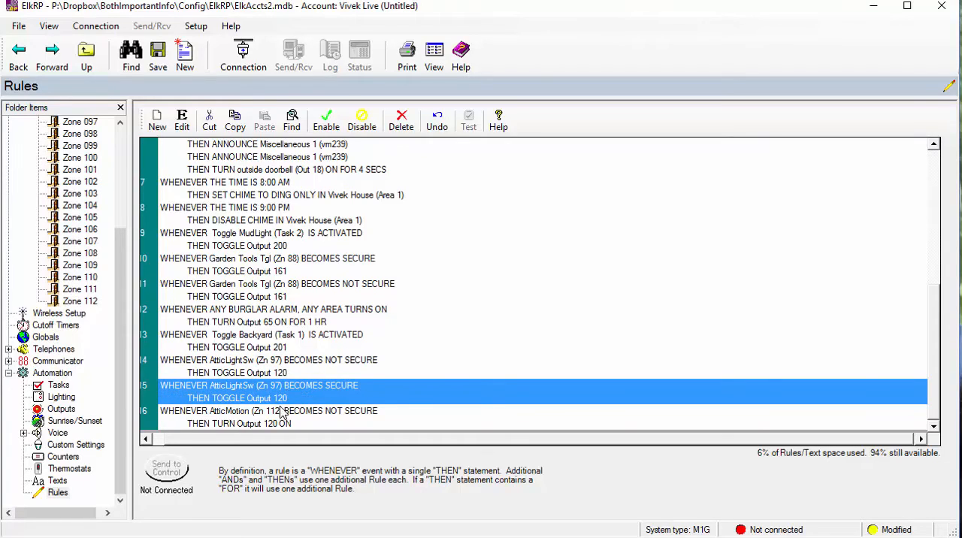
click(278, 412)
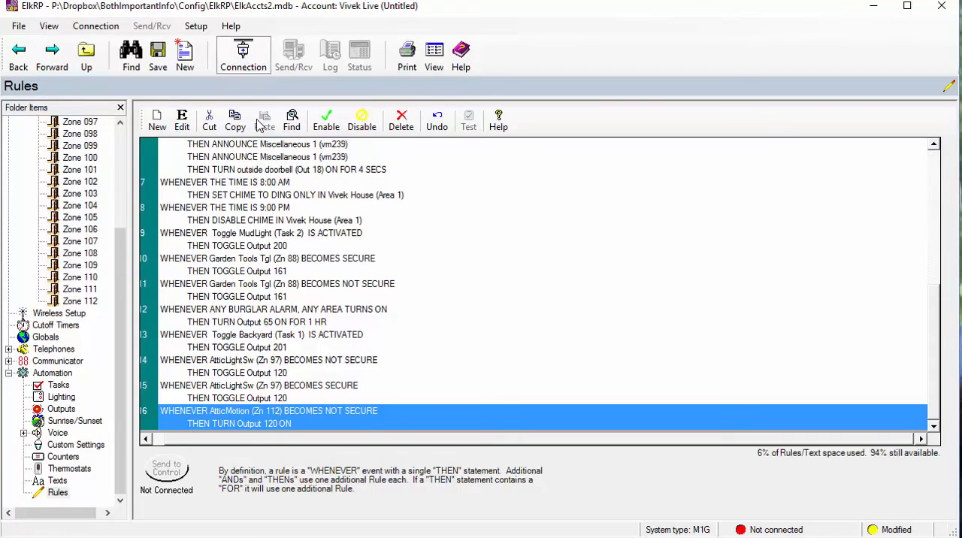
click(243, 57)
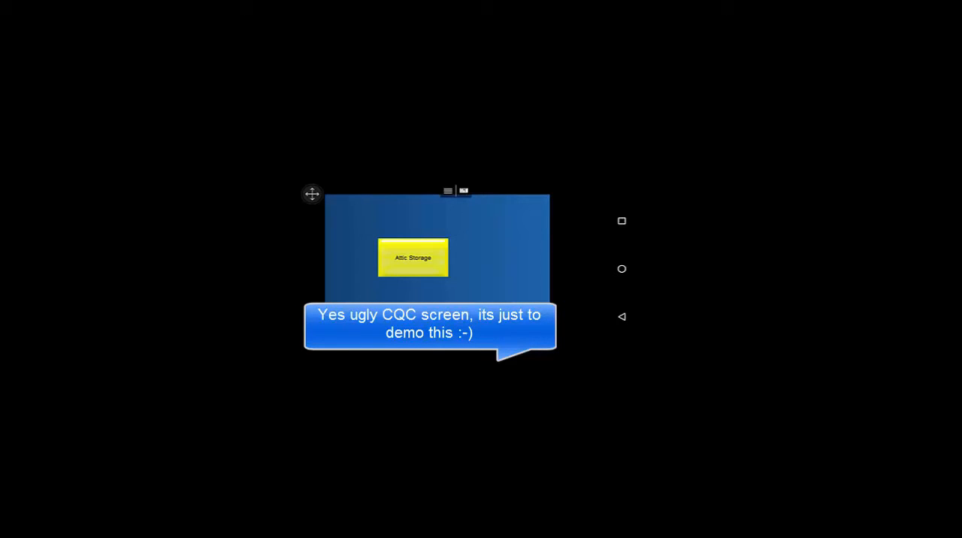
click(412, 257)
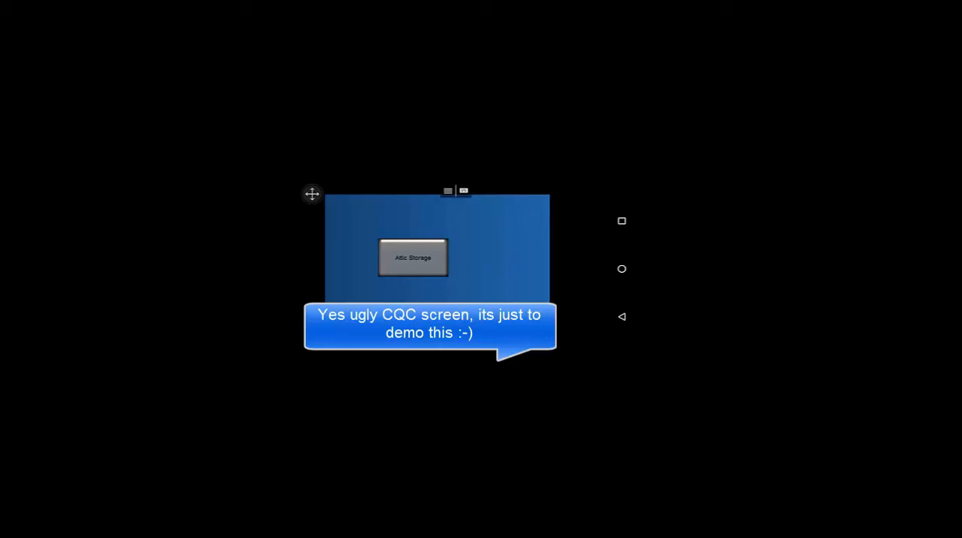
click(412, 257)
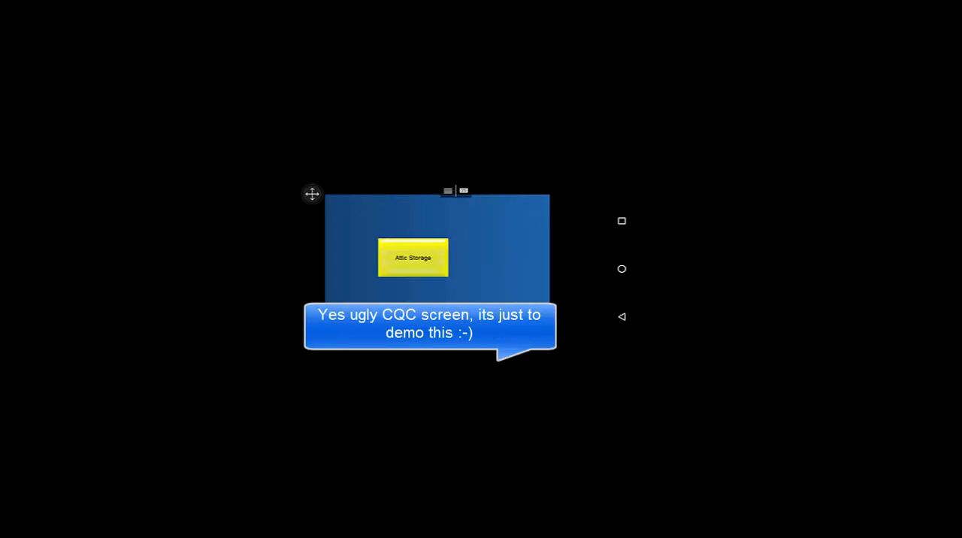